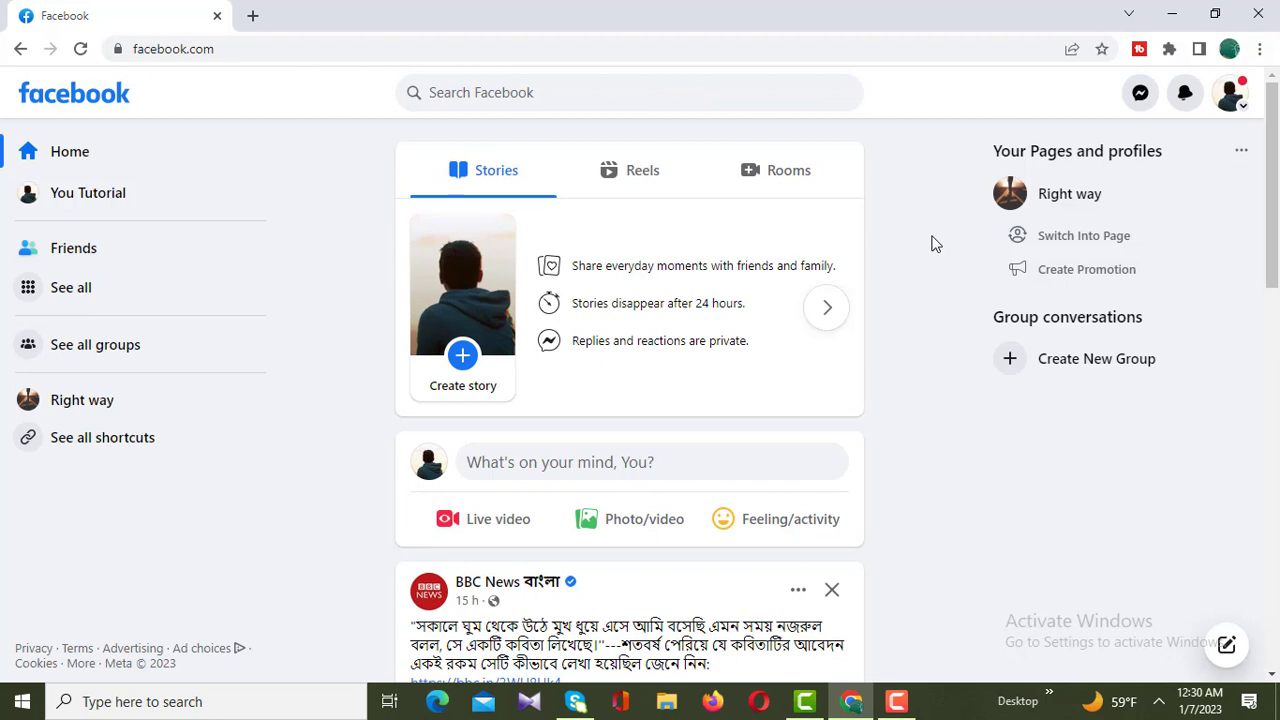
mouse_move(388, 408)
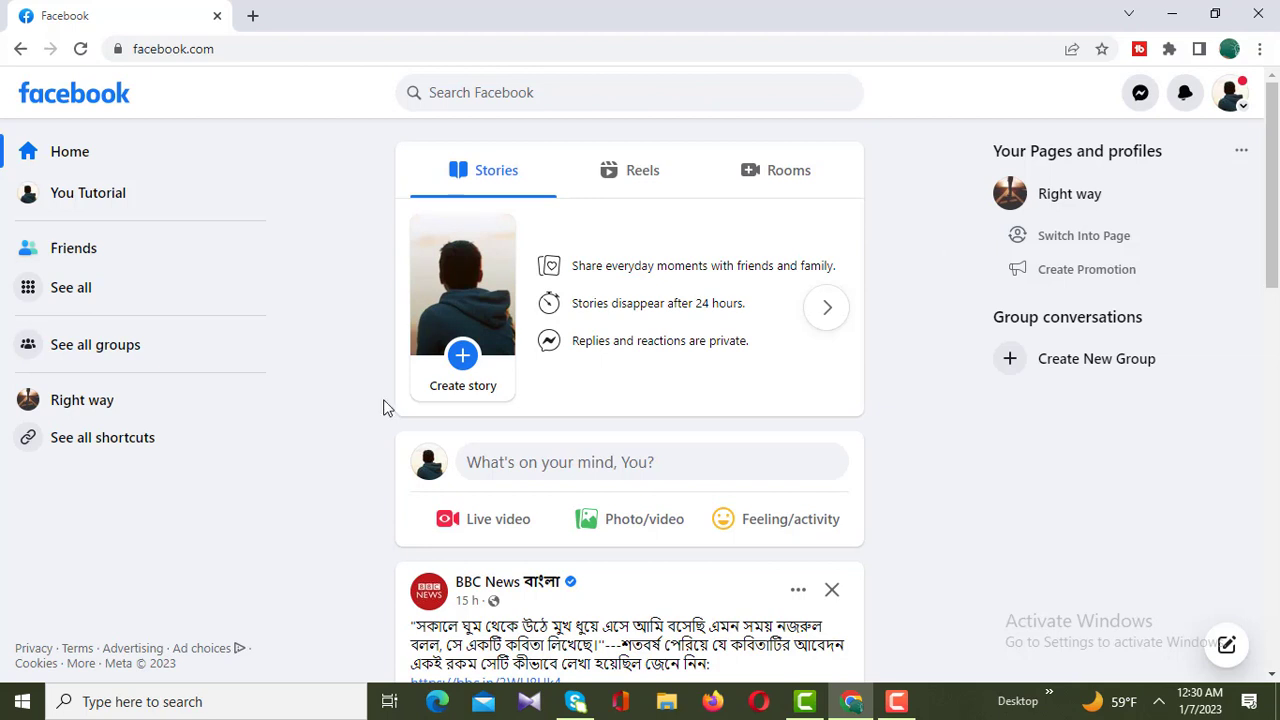
mouse_move(368, 192)
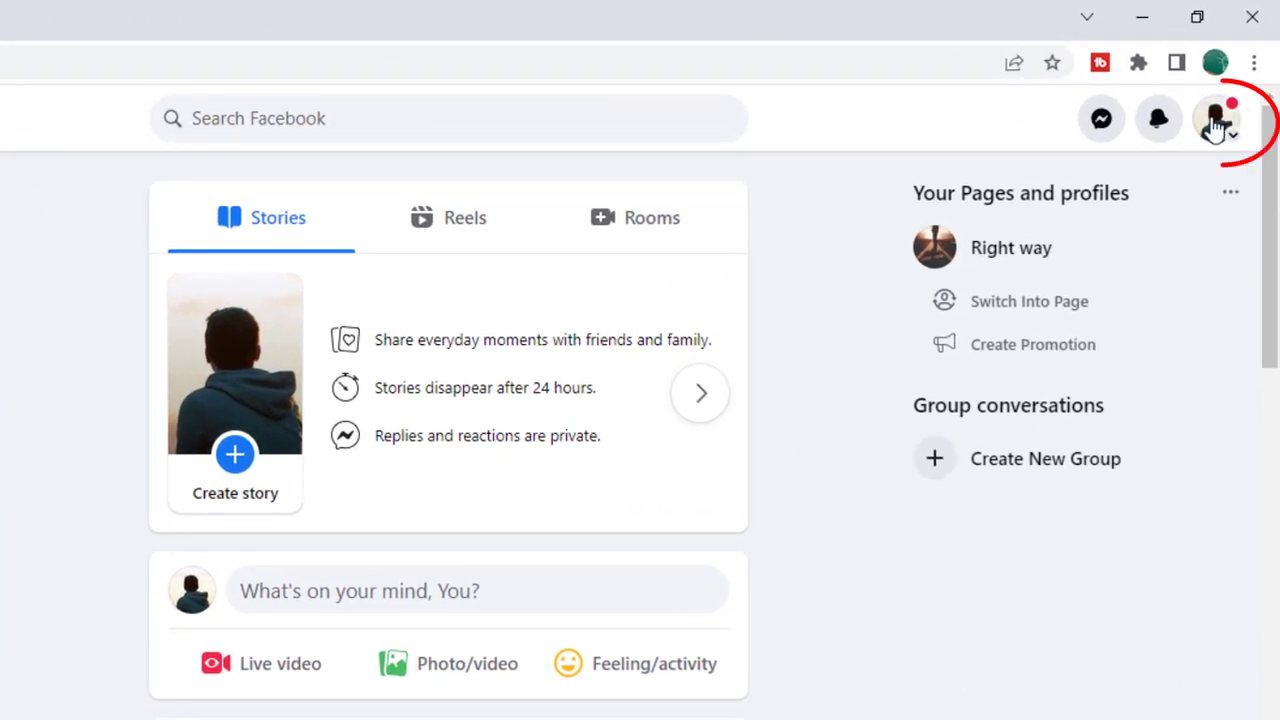
mouse_move(1216, 118)
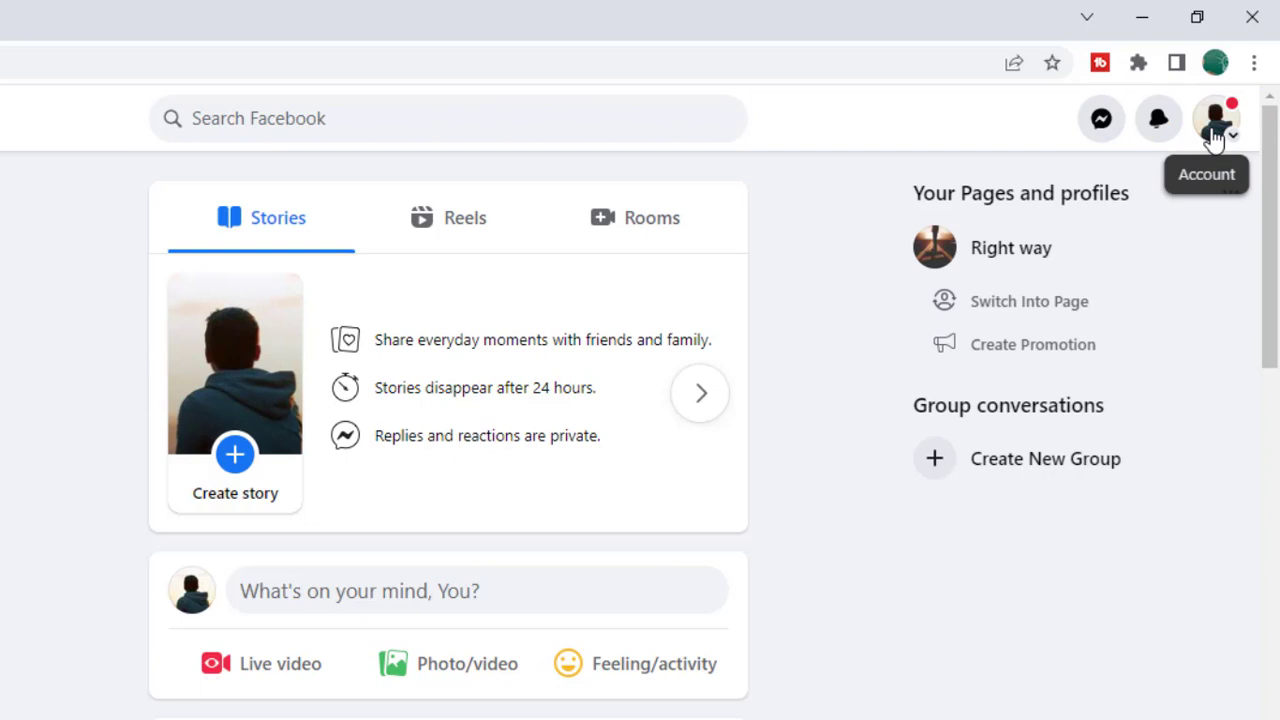
- Reach the Settings & privacy submenu from the account menu
left_click(1216, 118)
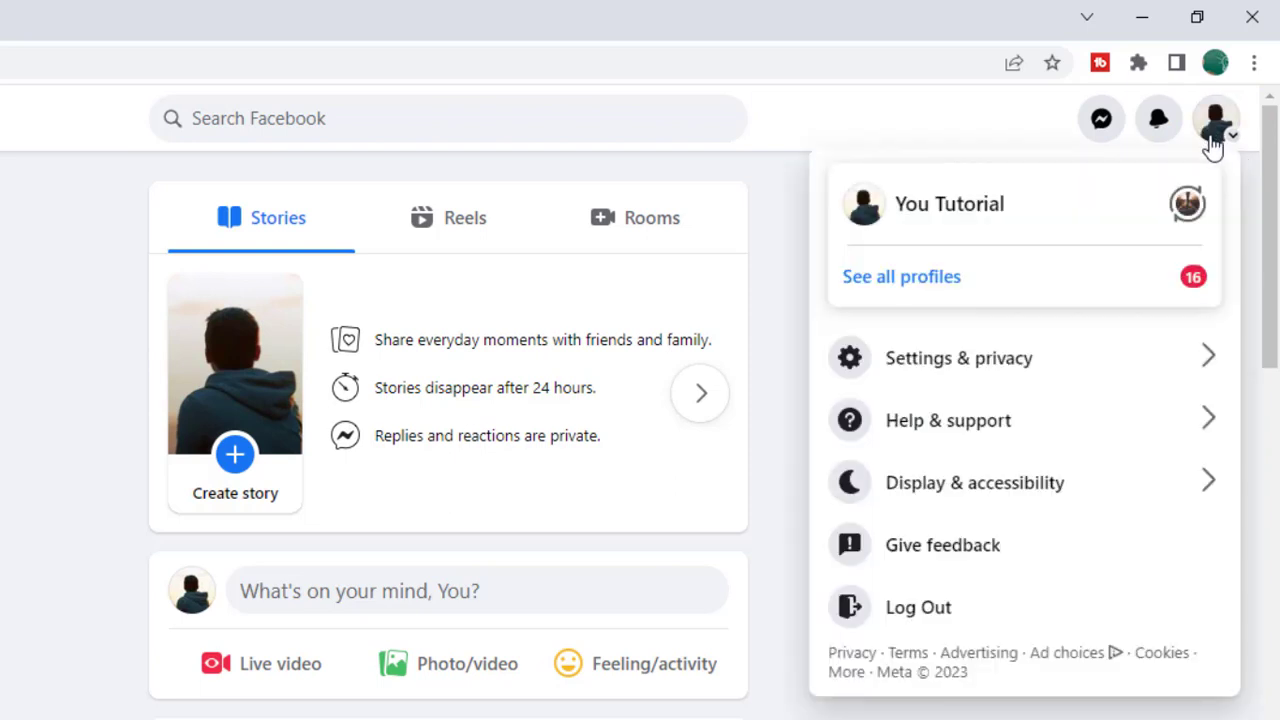
mouse_move(1080, 304)
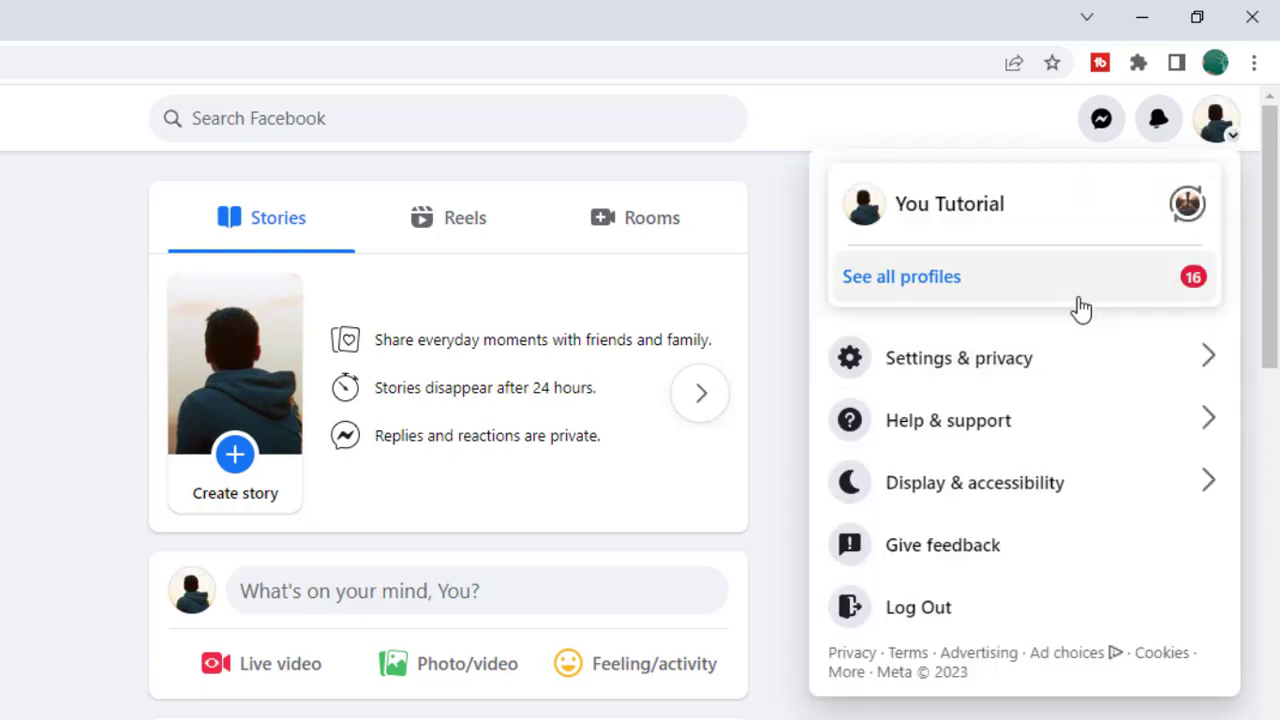
mouse_move(958, 358)
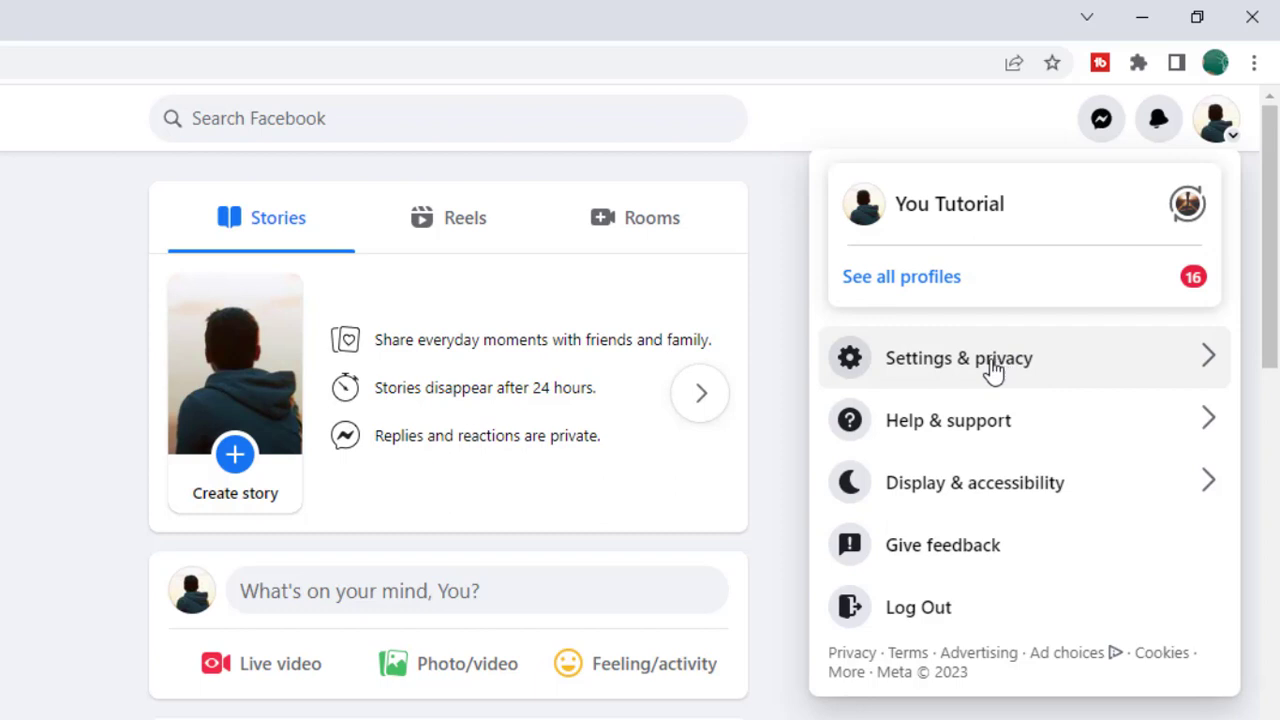
left_click(958, 356)
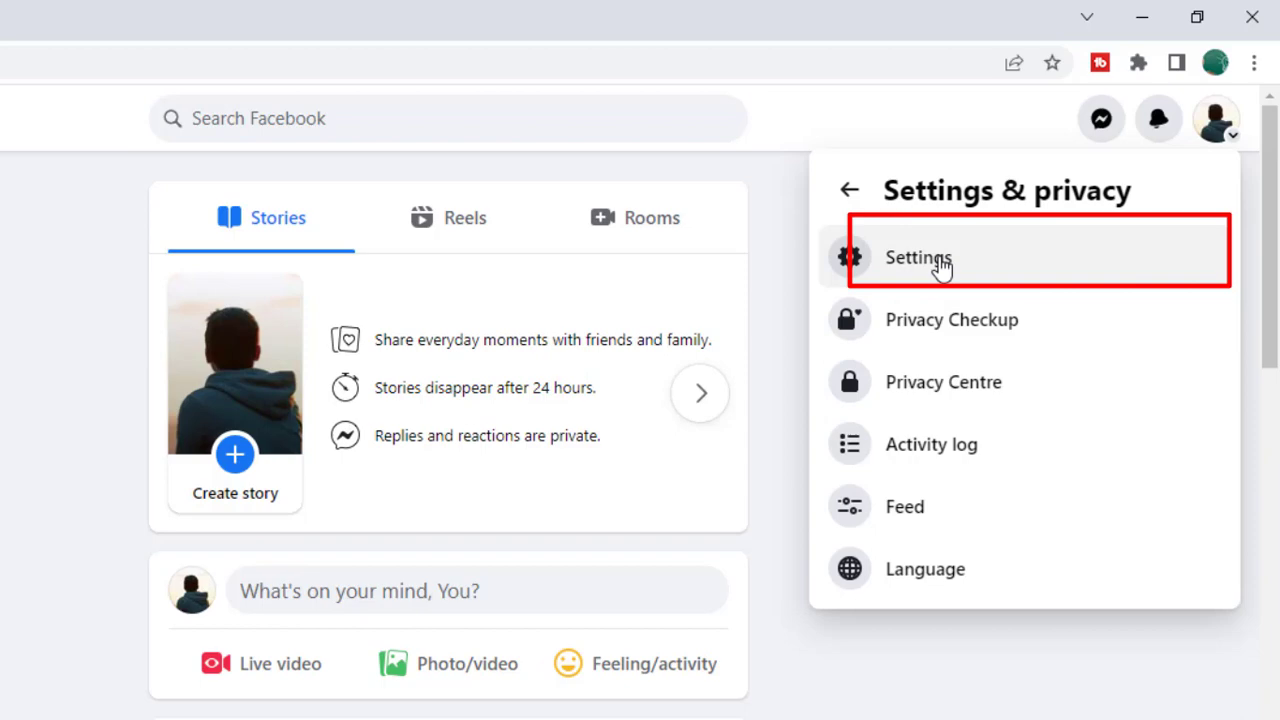
- Go to the Security and login page within the full Settings
left_click(916, 256)
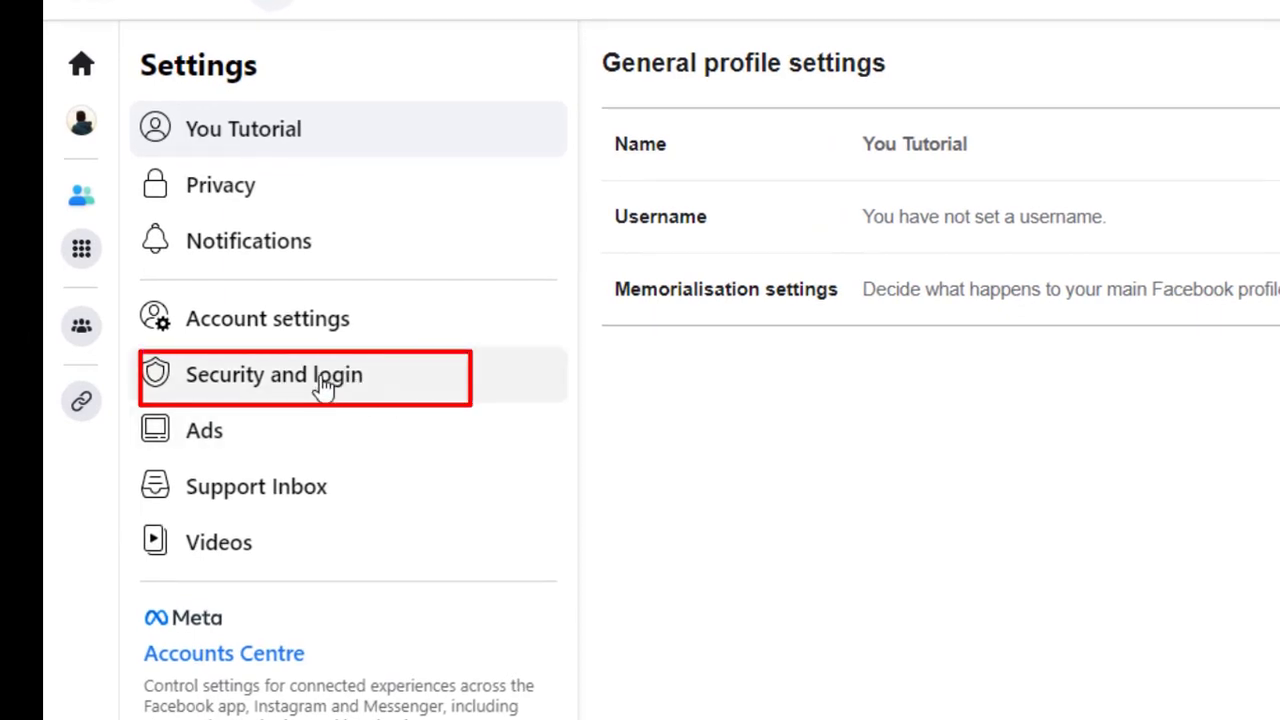
left_click(272, 374)
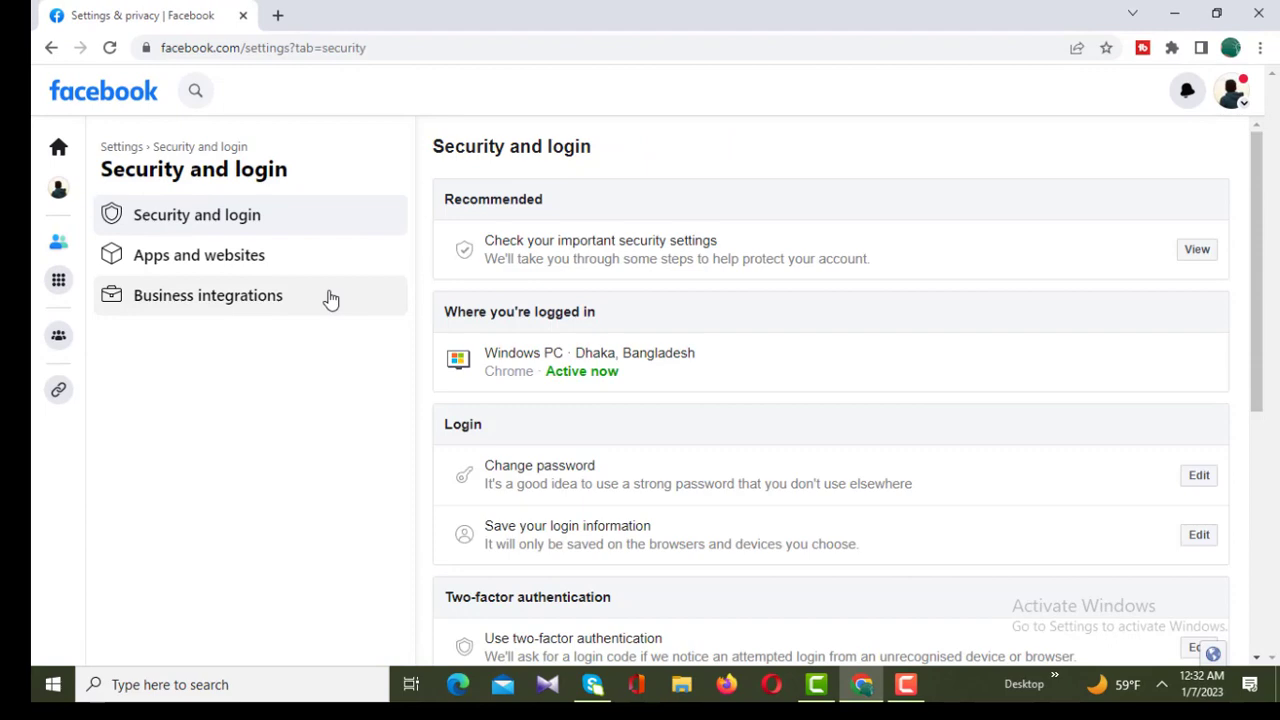
mouse_move(820, 436)
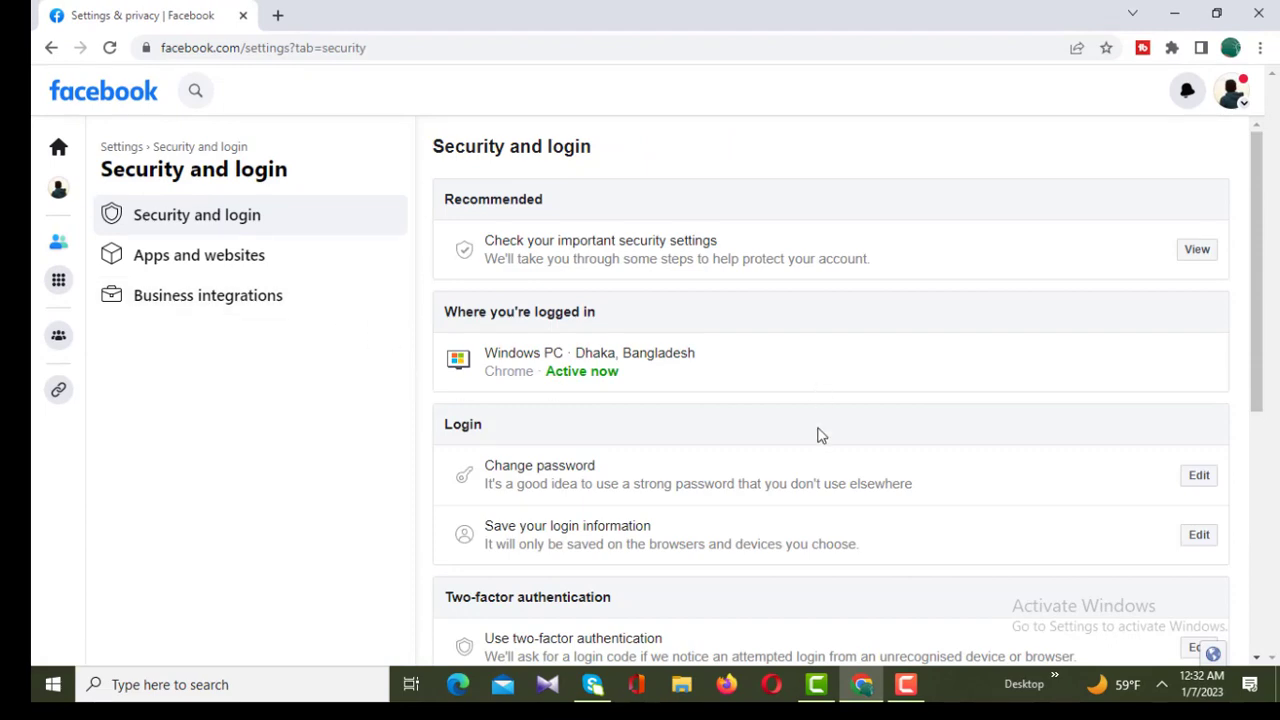
mouse_move(596, 482)
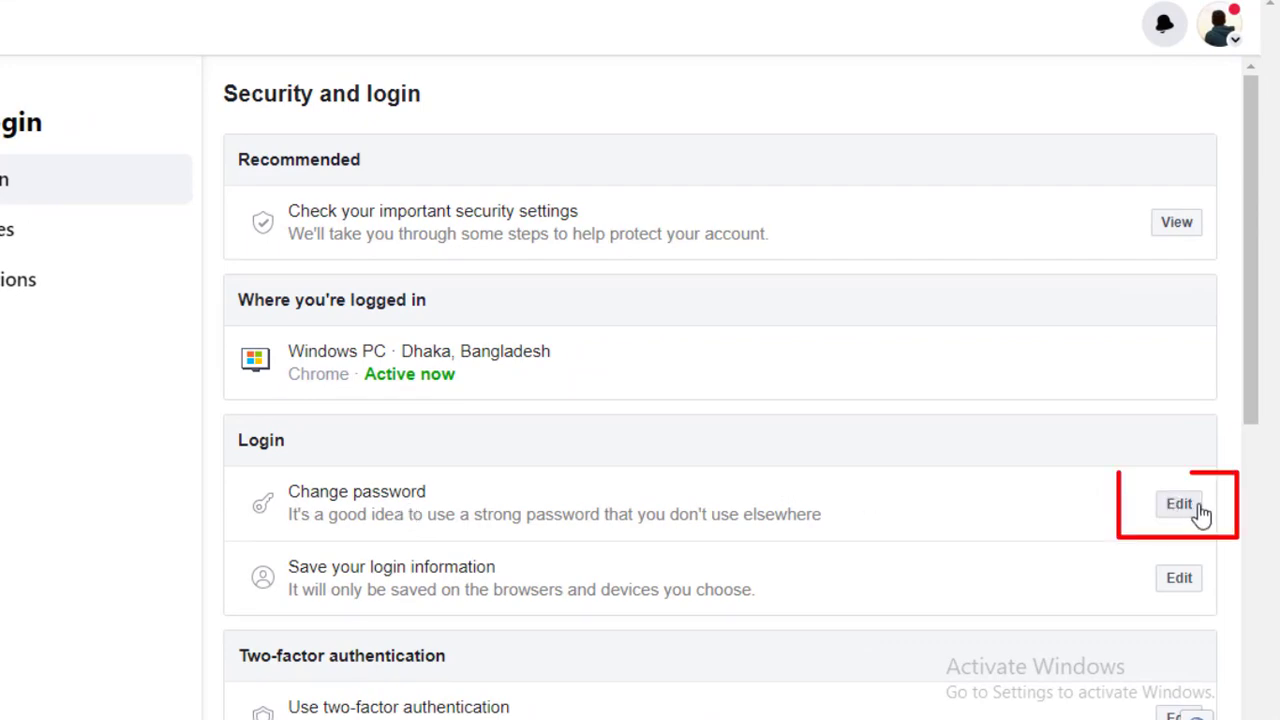
- Expand the Change password form and bring its fields into view
left_click(1178, 504)
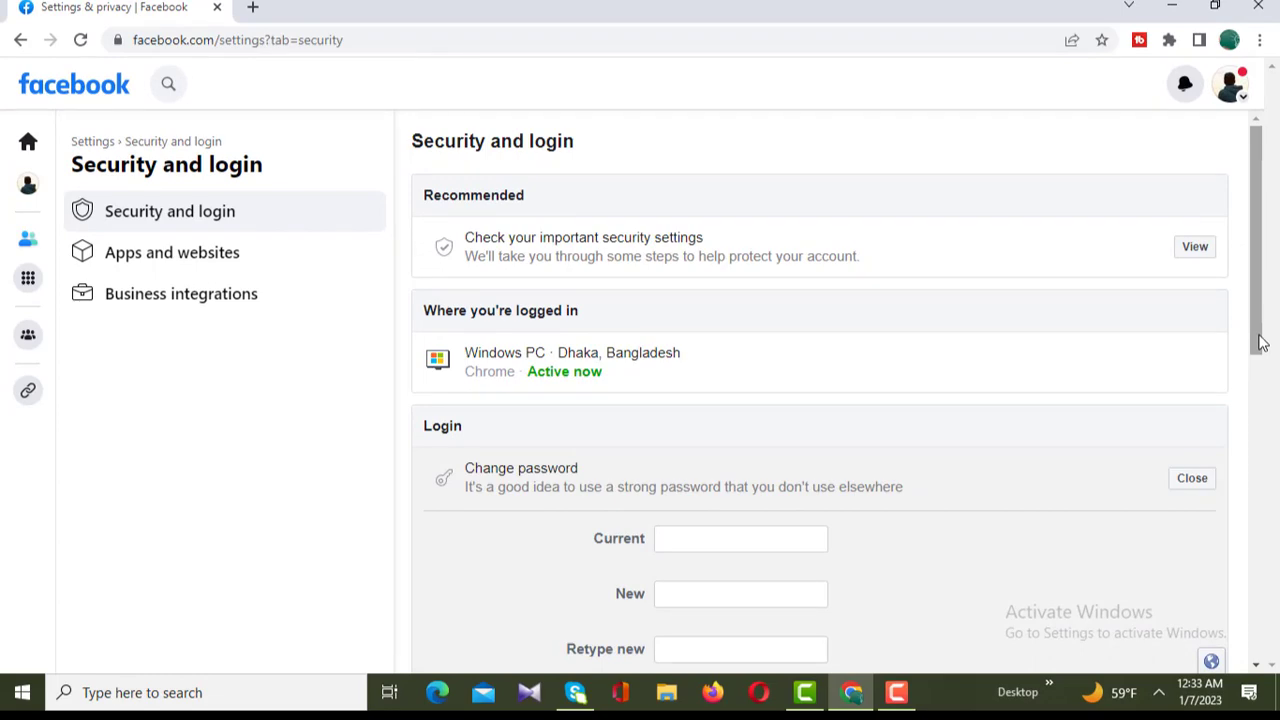
scroll("down", 3)
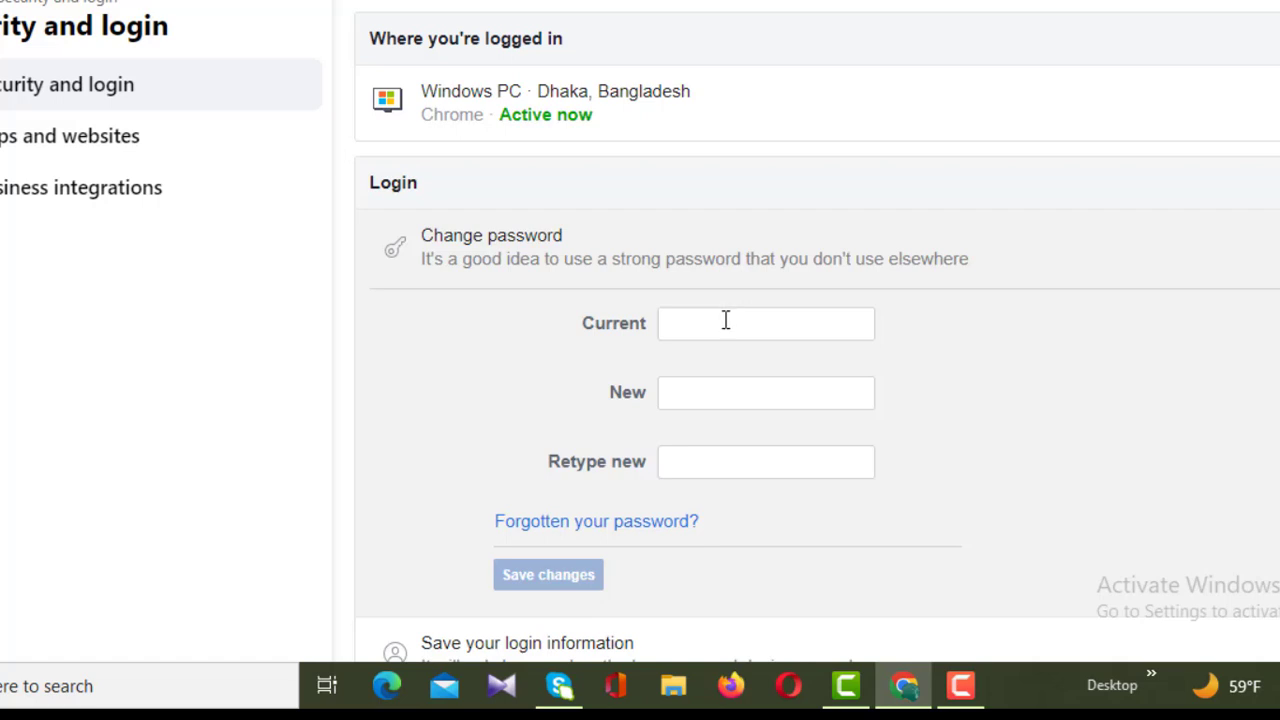
mouse_move(706, 392)
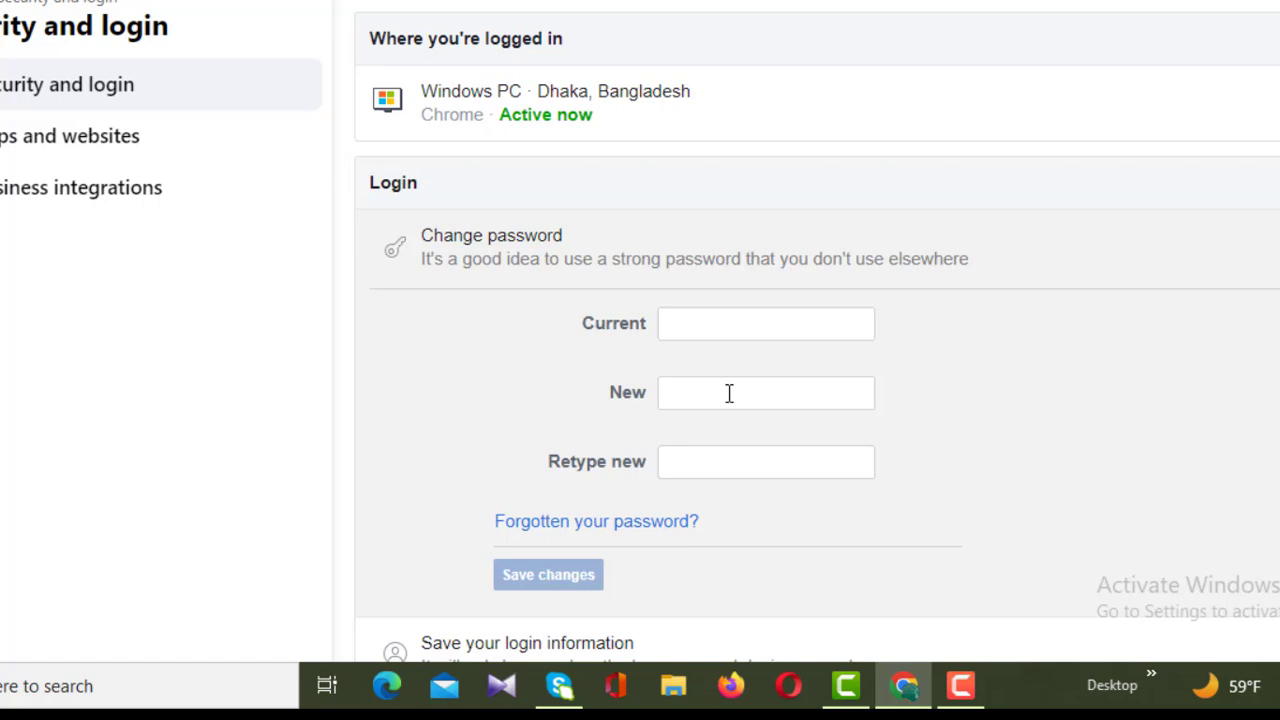
mouse_move(784, 444)
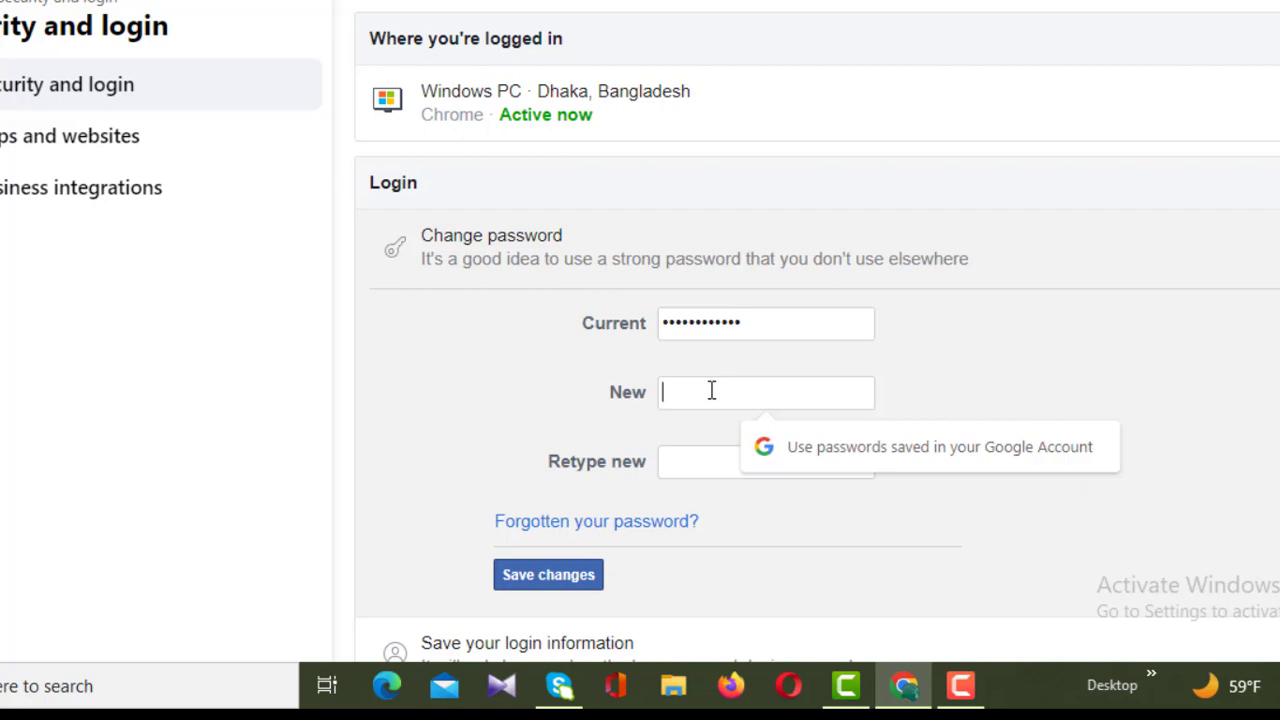
- Enter the medium-strength new password in the New and Retype new fields until they match
type("•••")
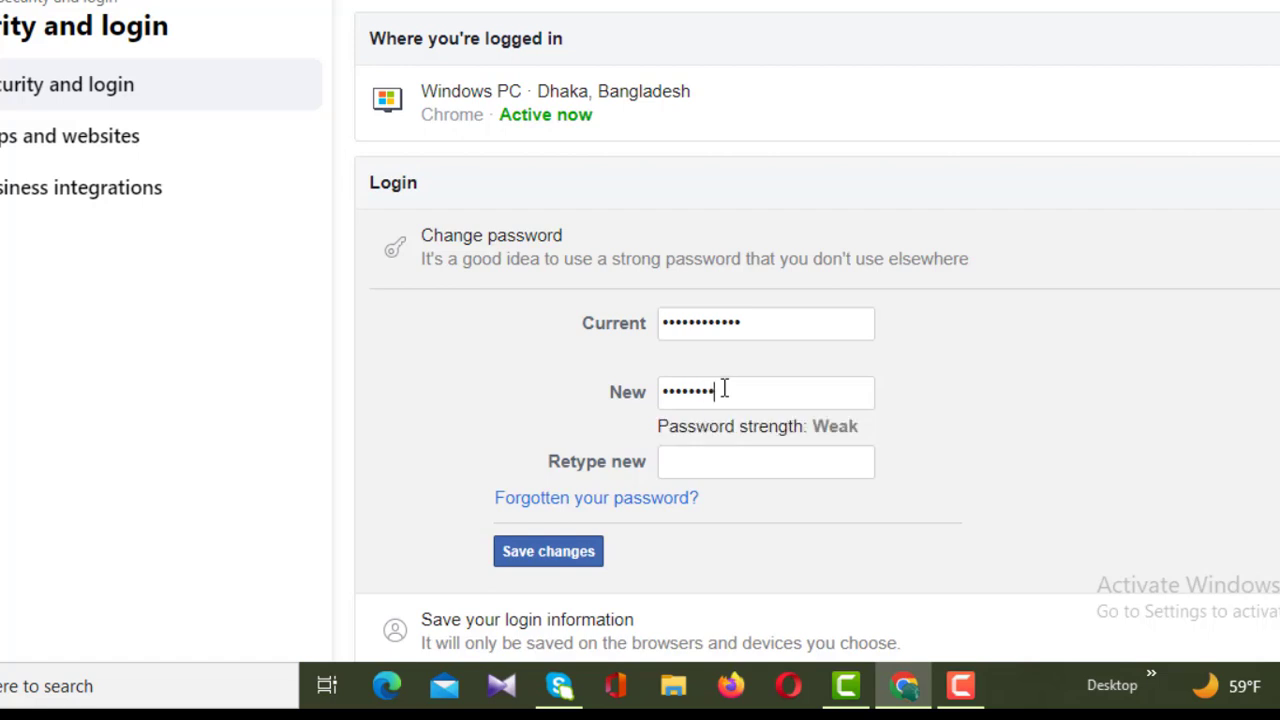
type("••••")
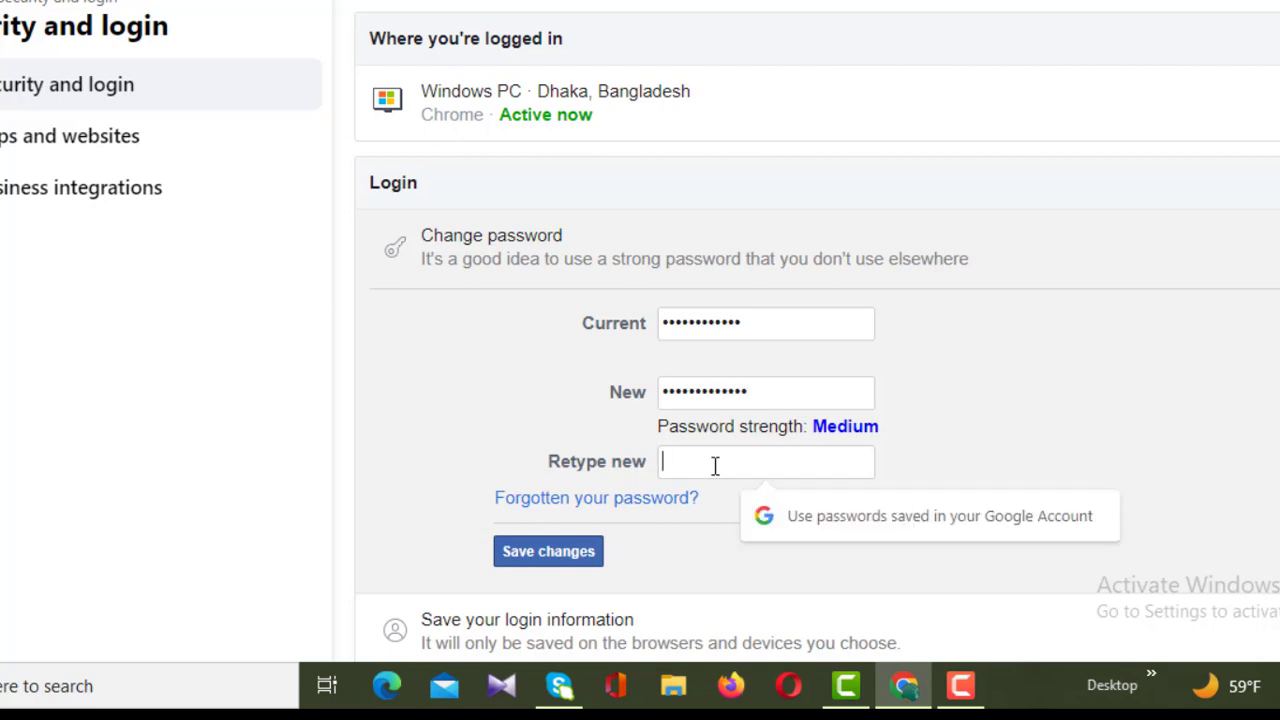
type("•")
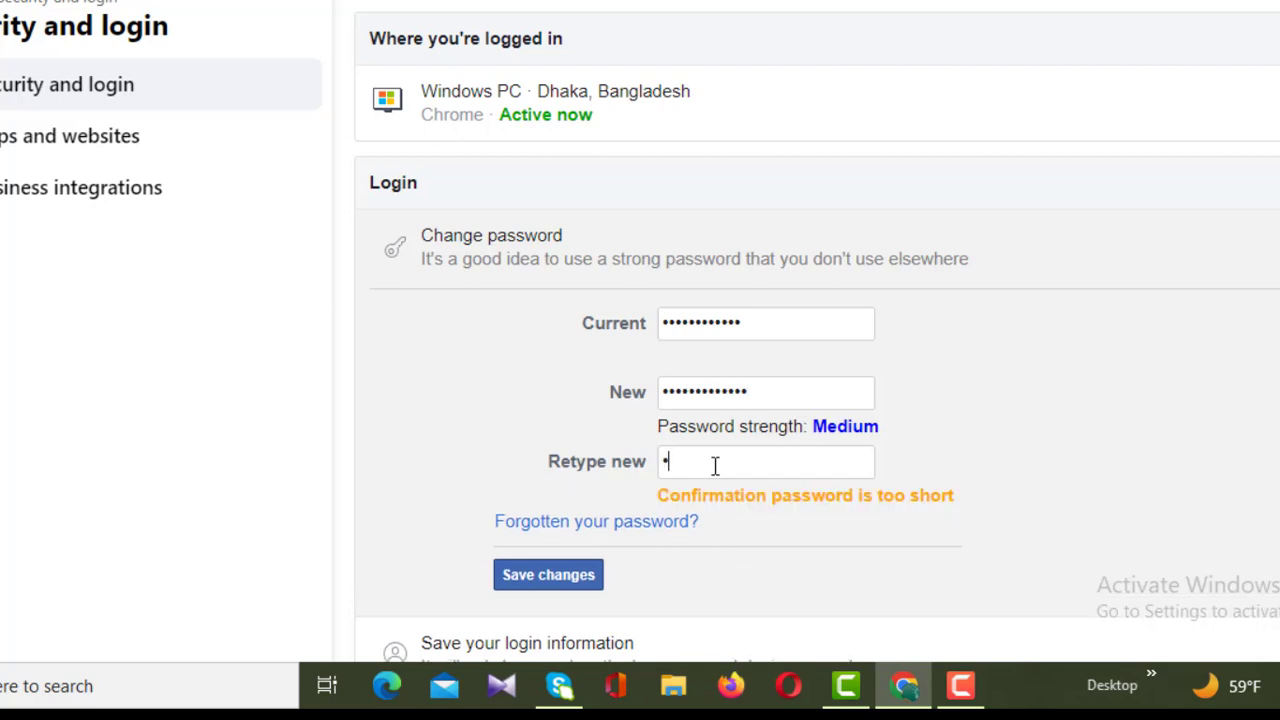
type("•••••")
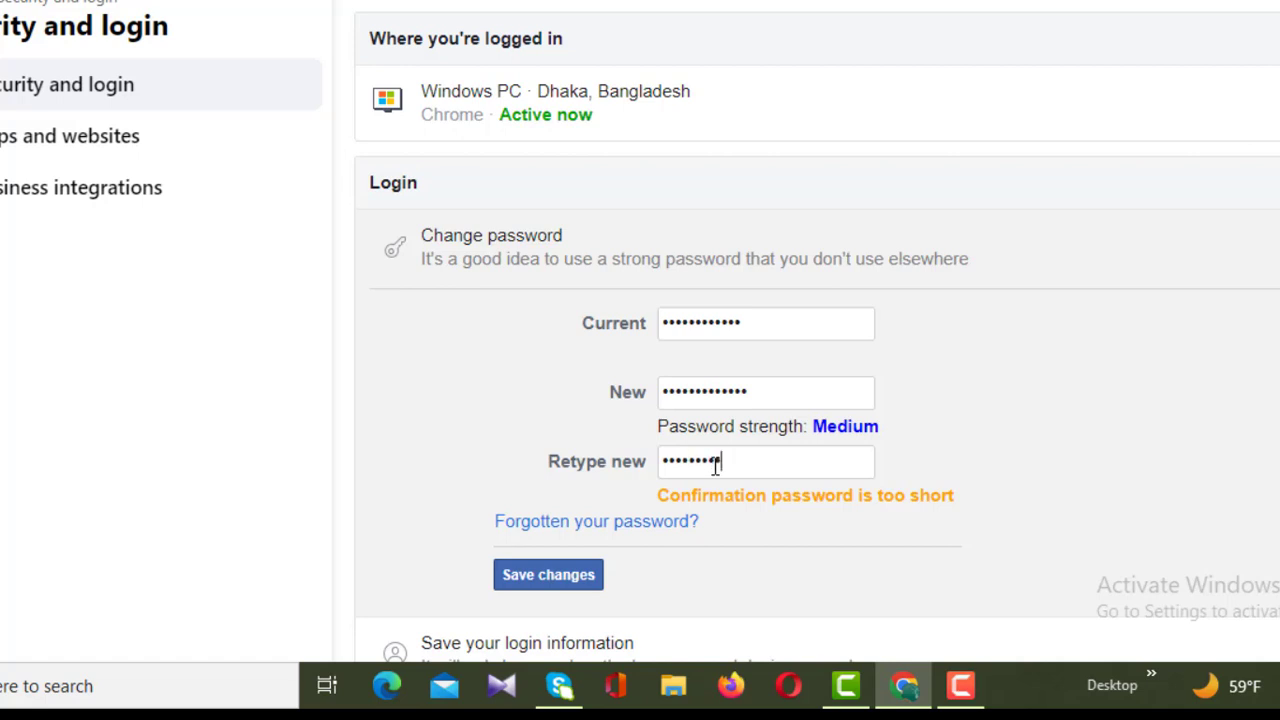
type("••")
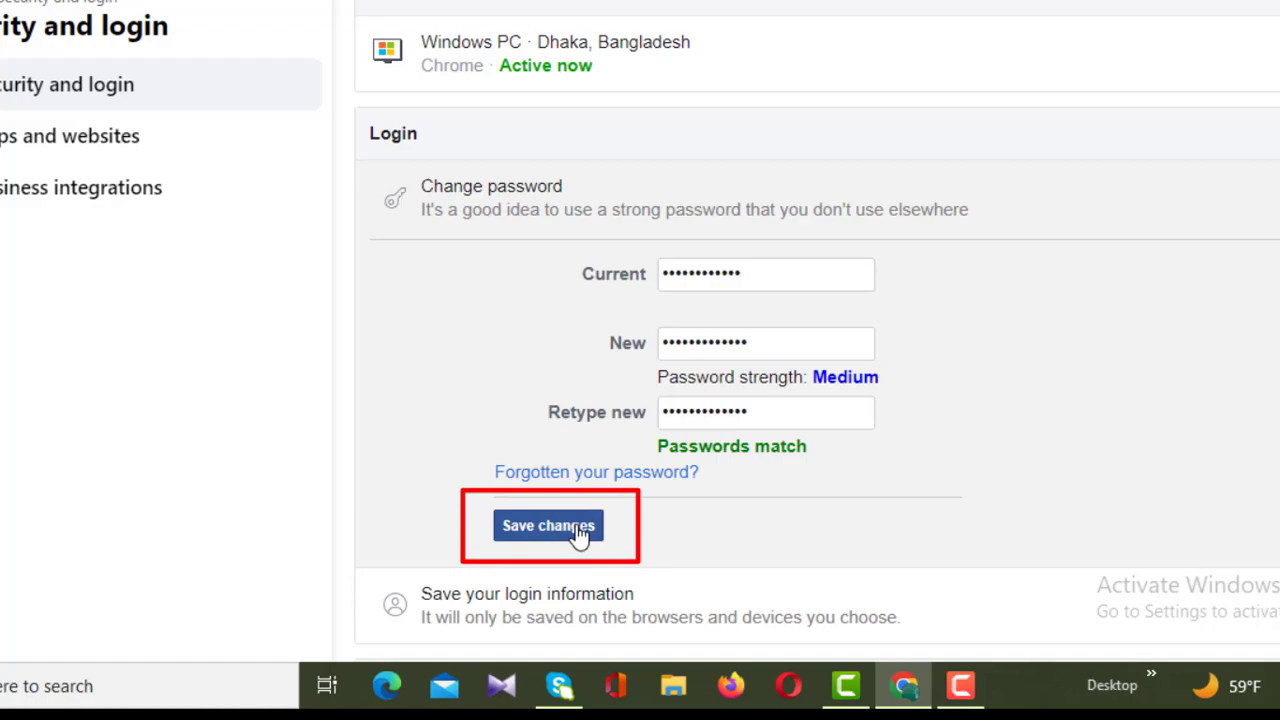
- Save the new password and confirm Stay logged in in the Password changed notice
left_click(548, 524)
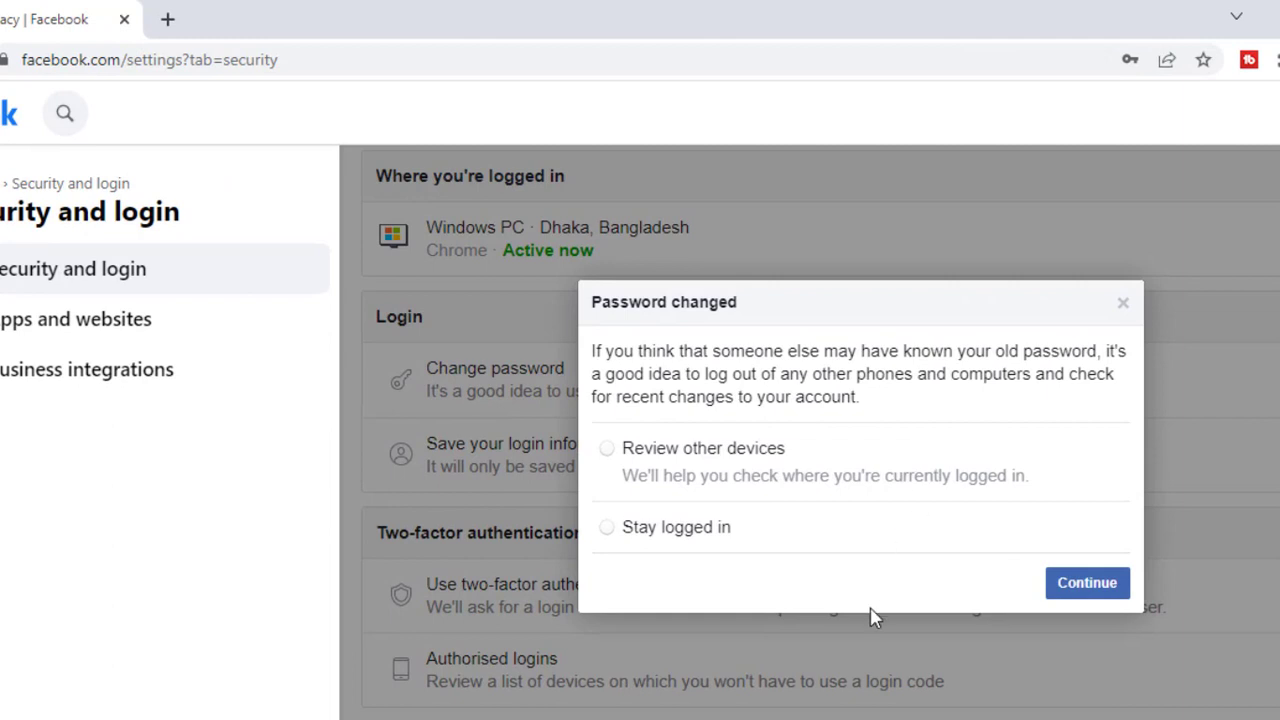
mouse_move(610, 538)
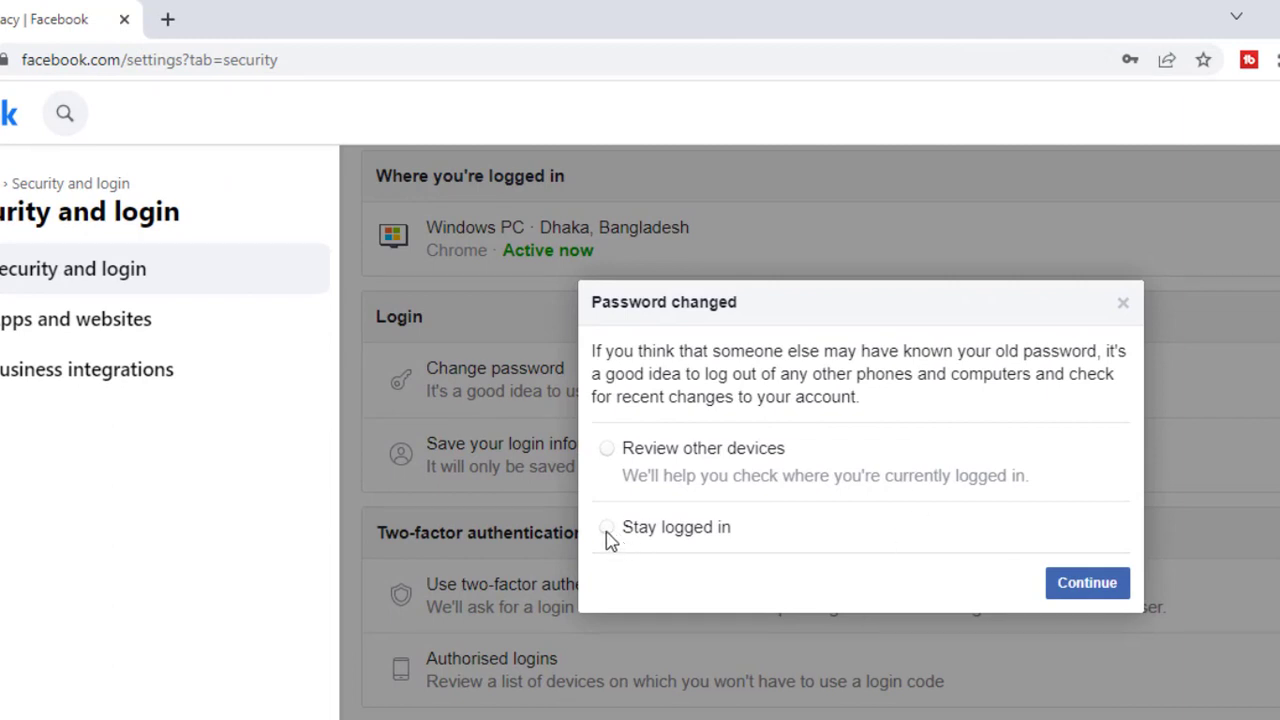
left_click(606, 528)
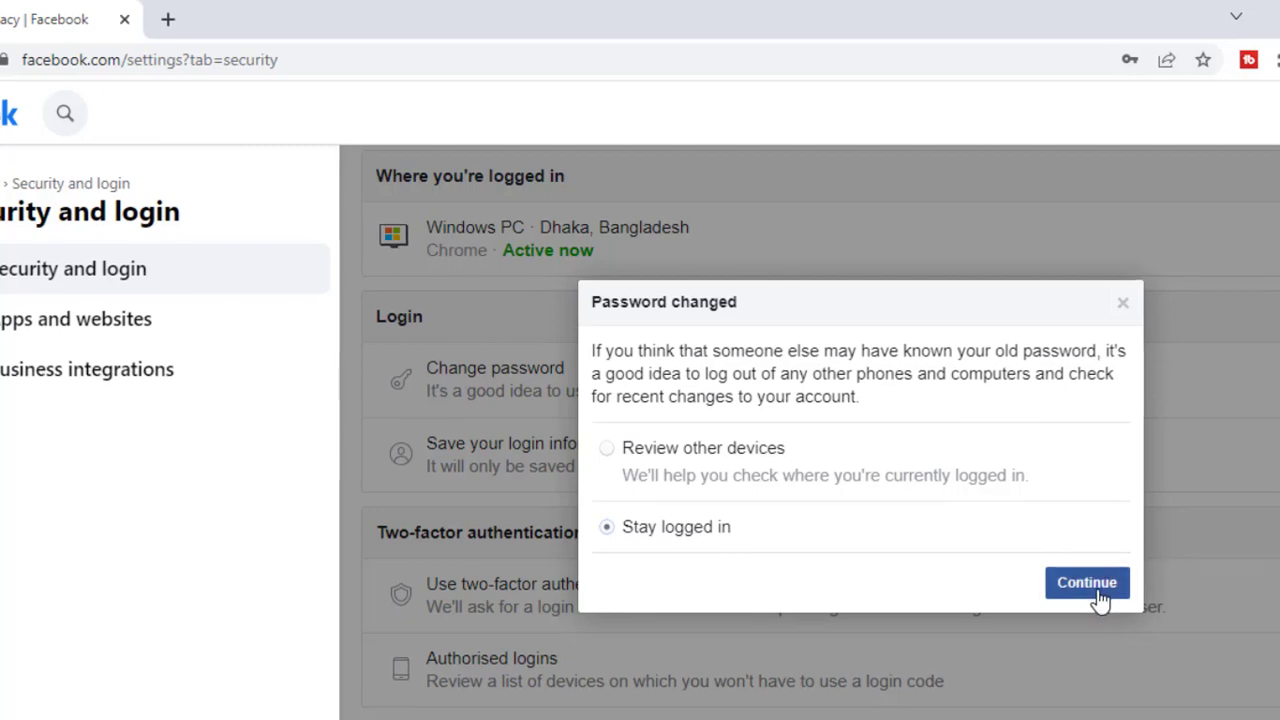
left_click(1088, 582)
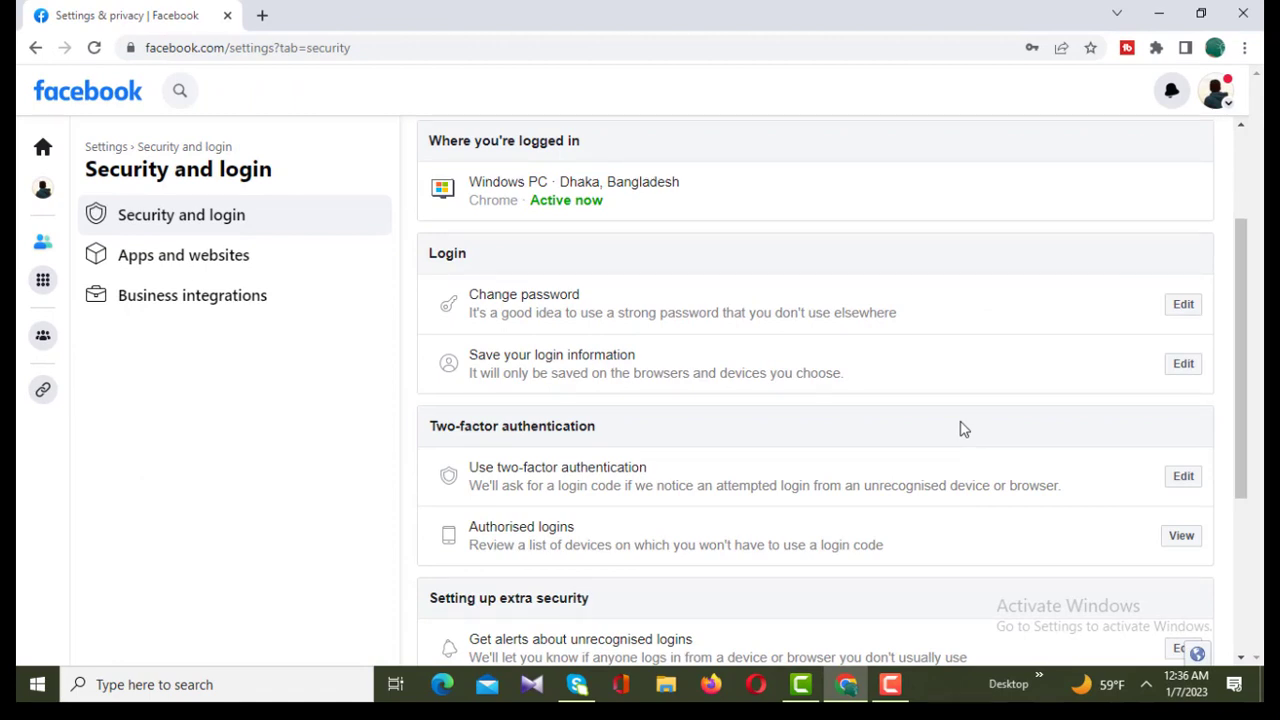
mouse_move(892, 596)
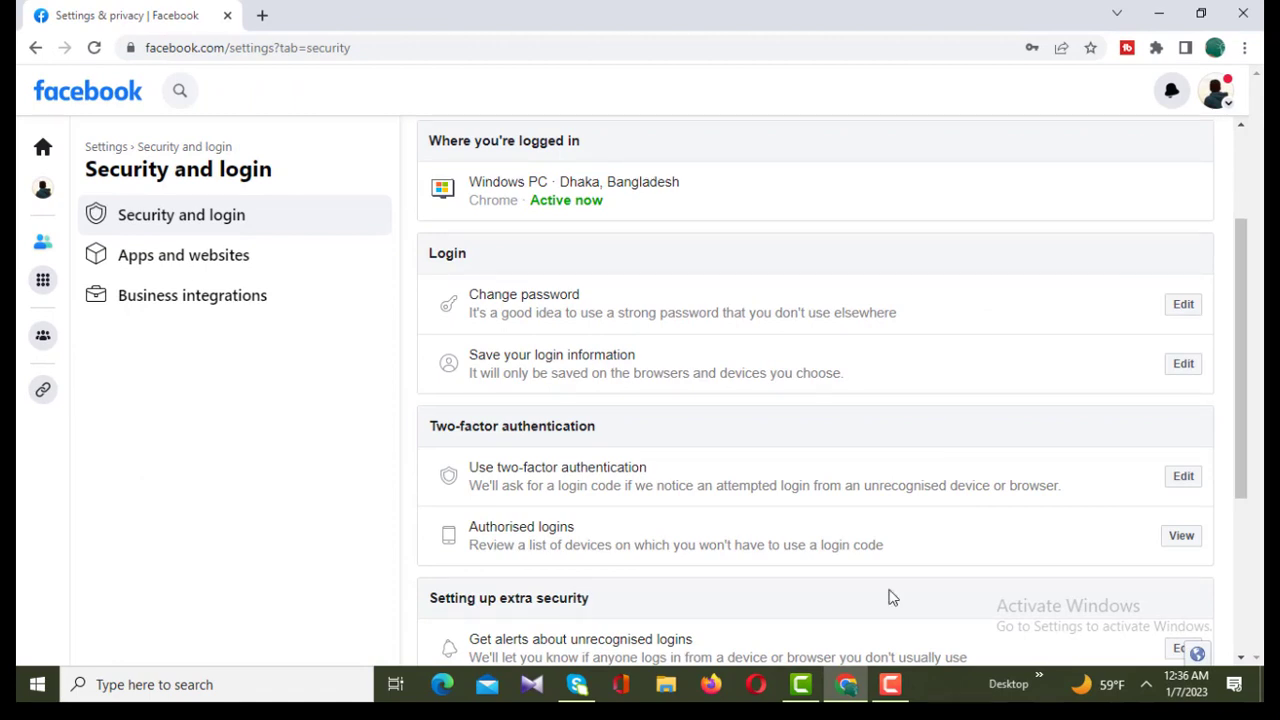